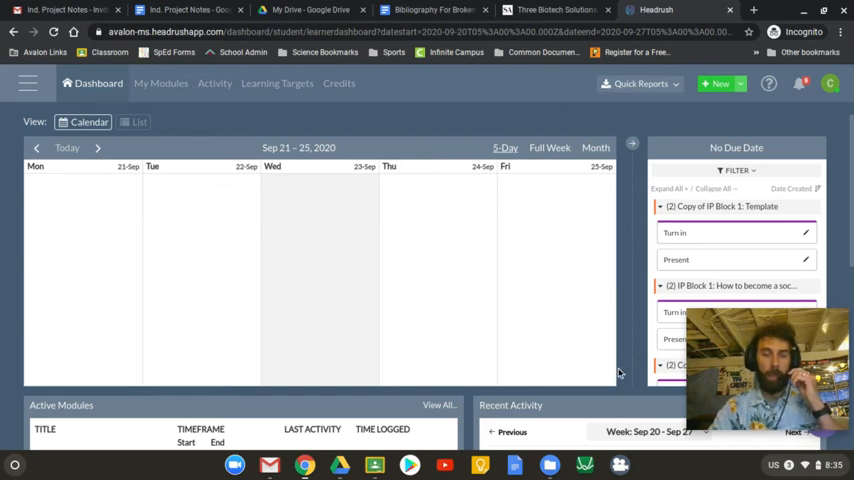
{"action": "mouse_move", "coordinate": [548, 131]}
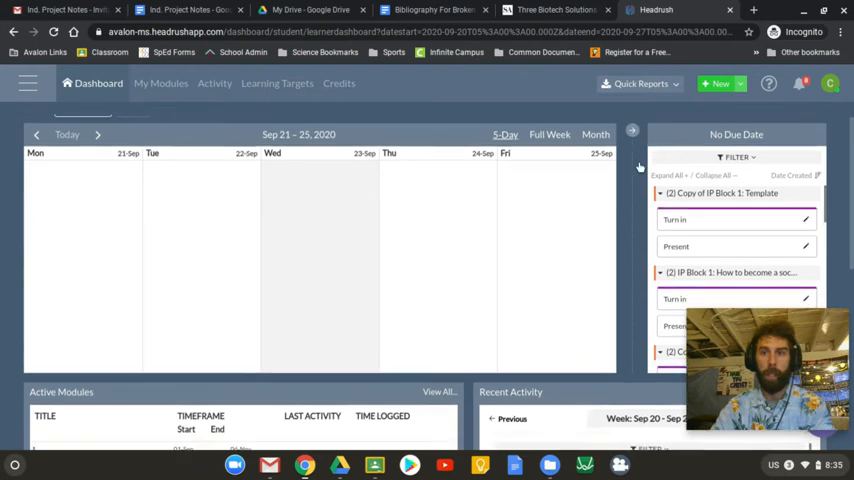
Step: Open the IP Block 1 broken-bone project's task board showing the Bibliography task
{"action": "scroll", "scroll_direction": "down", "scroll_amount": 3}
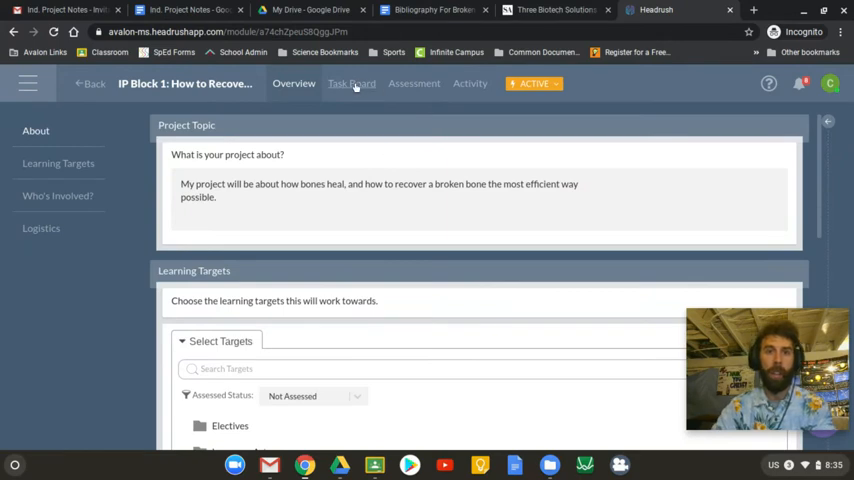
{"action": "left_click", "coordinate": [351, 83]}
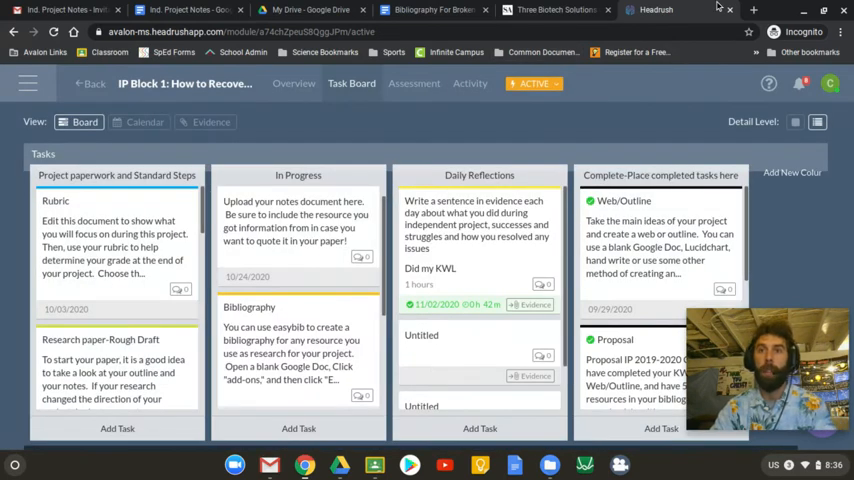
{"action": "mouse_move", "coordinate": [320, 8]}
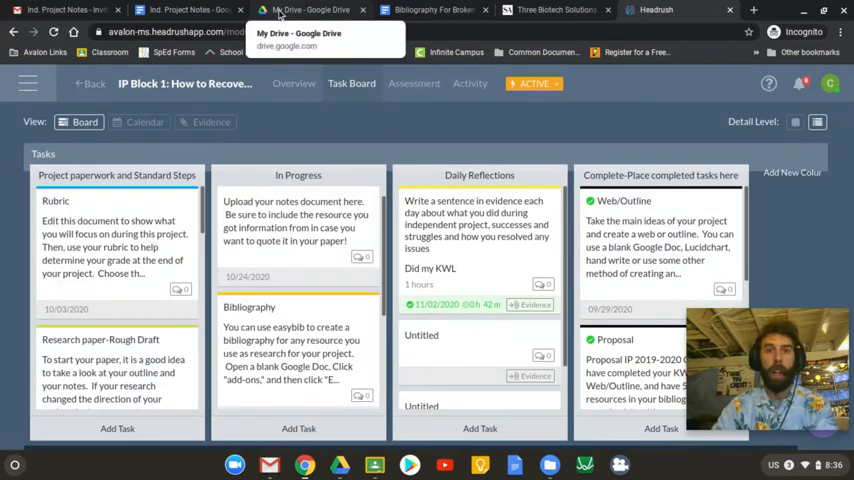
Step: Switch to Gmail and bring up the Google apps grid listing Drive and Docs
{"action": "left_click", "coordinate": [310, 9]}
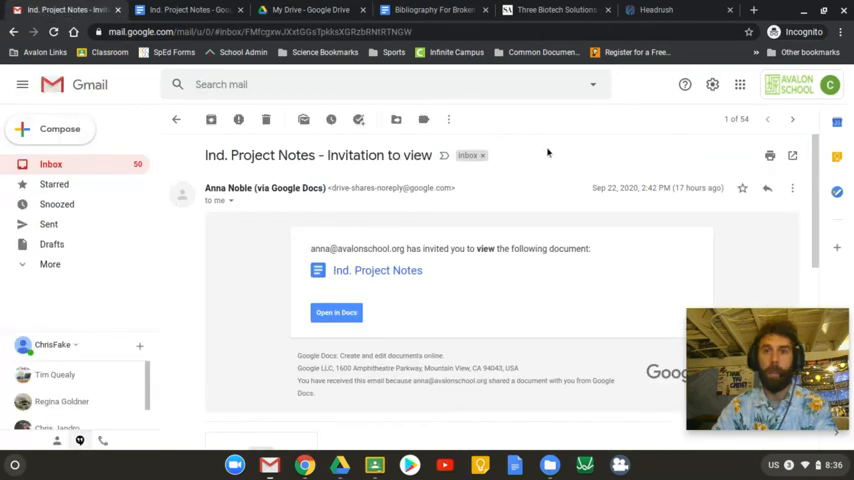
{"action": "left_click", "coordinate": [741, 84]}
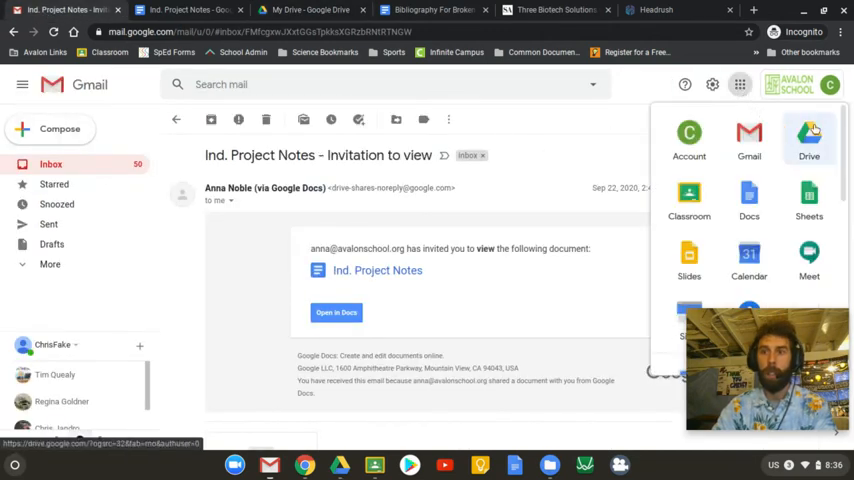
{"action": "mouse_move", "coordinate": [809, 137]}
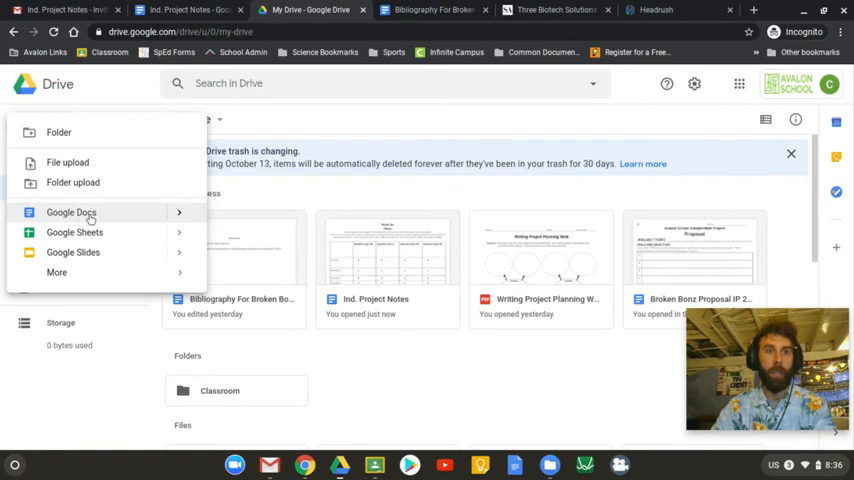
Step: Create a blank Google Doc titled 'Chris Fake Bibliography for Bone Project'
{"action": "left_click", "coordinate": [71, 212]}
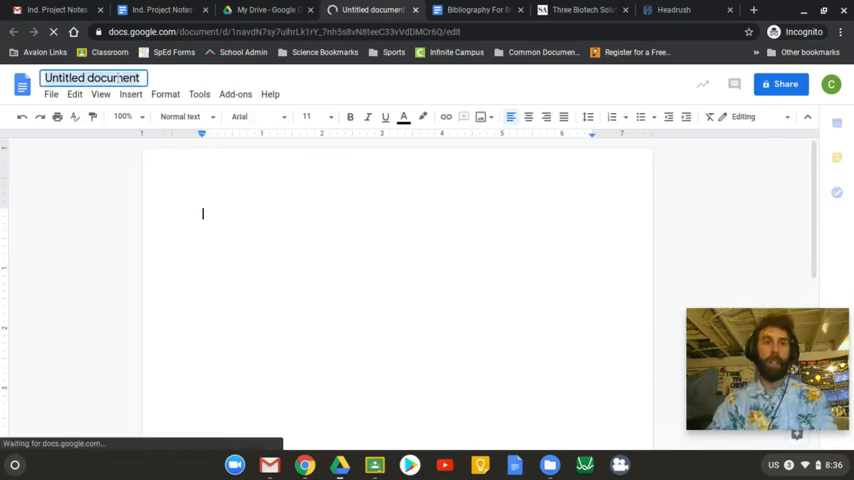
{"action": "type", "text": "Chris Fake Bibliography for Bone"}
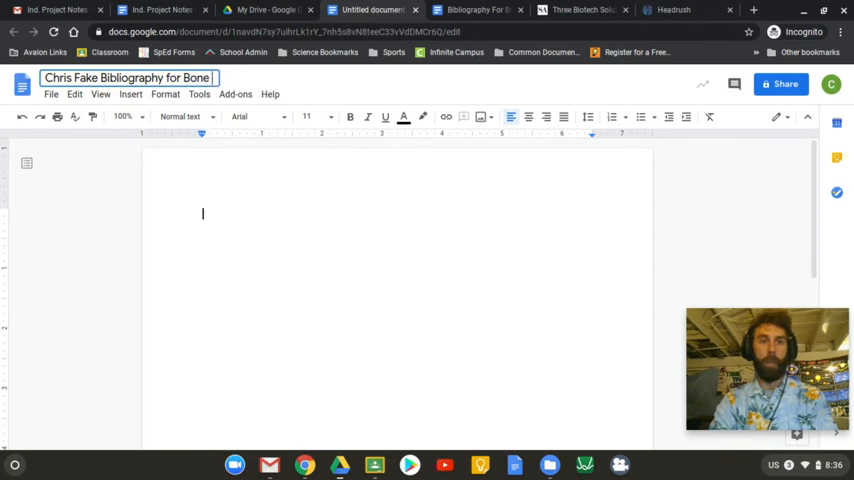
{"action": "type", "text": "Project"}
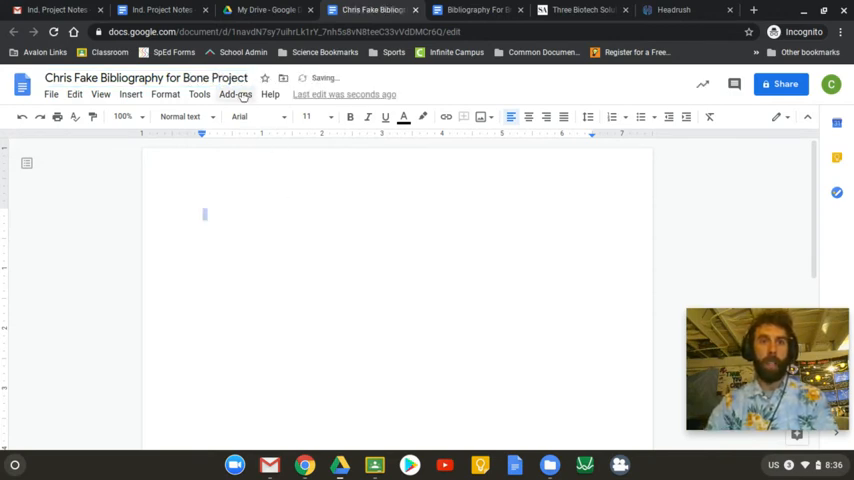
Step: Search the add-on marketplace for 'easy' and open the EasyBib Bibliography Creator listing
{"action": "left_click", "coordinate": [233, 94]}
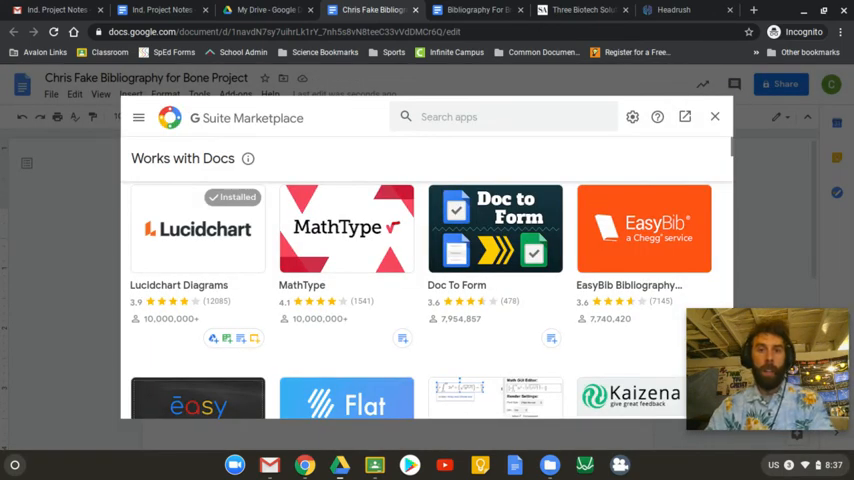
{"action": "left_click", "coordinate": [505, 116]}
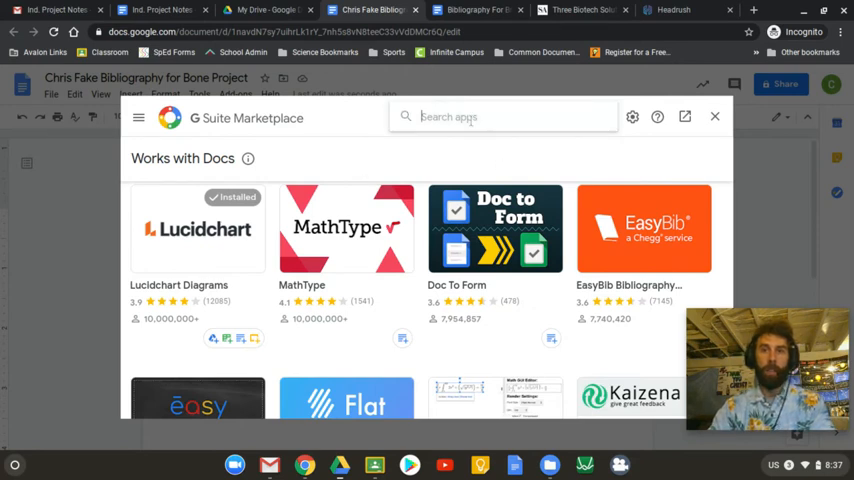
{"action": "type", "text": "easybi"}
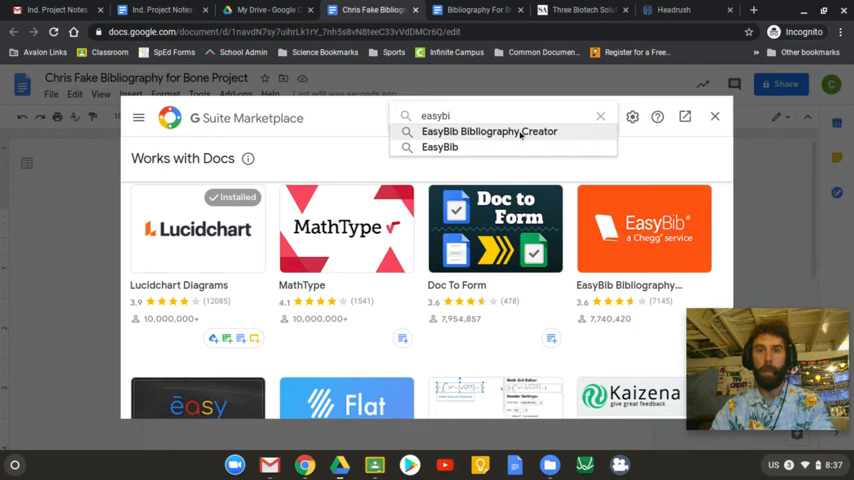
{"action": "left_click", "coordinate": [488, 131]}
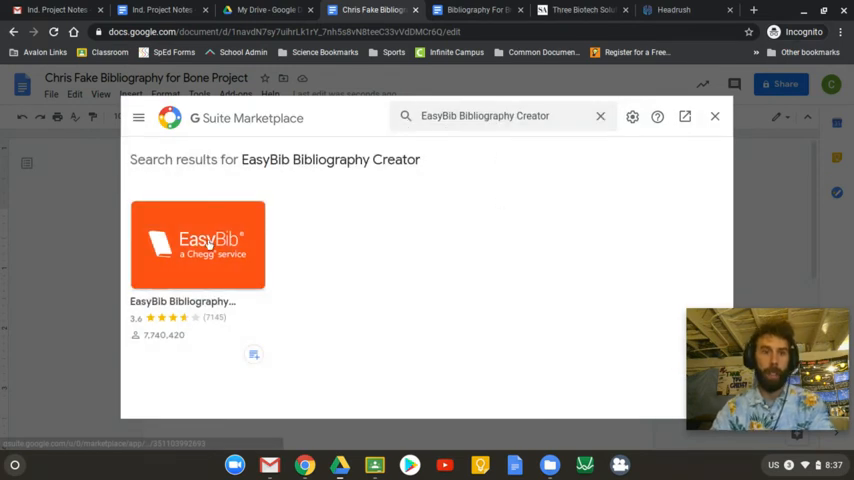
{"action": "left_click", "coordinate": [197, 245]}
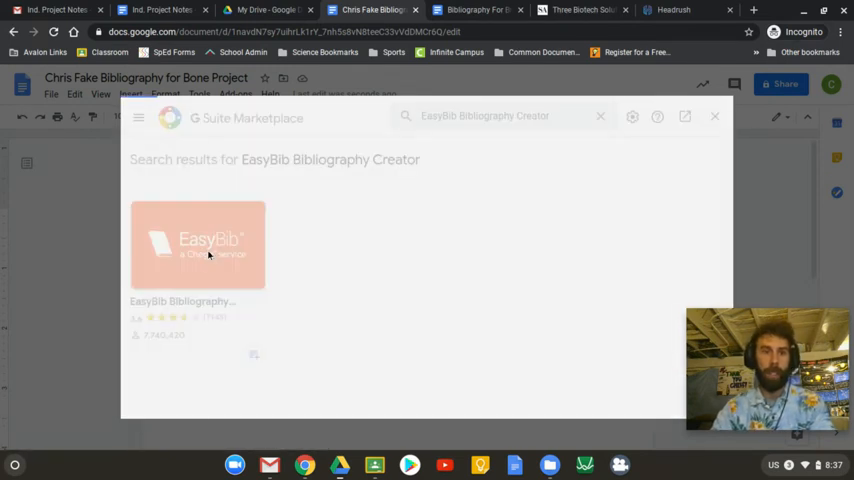
{"action": "left_click", "coordinate": [197, 243]}
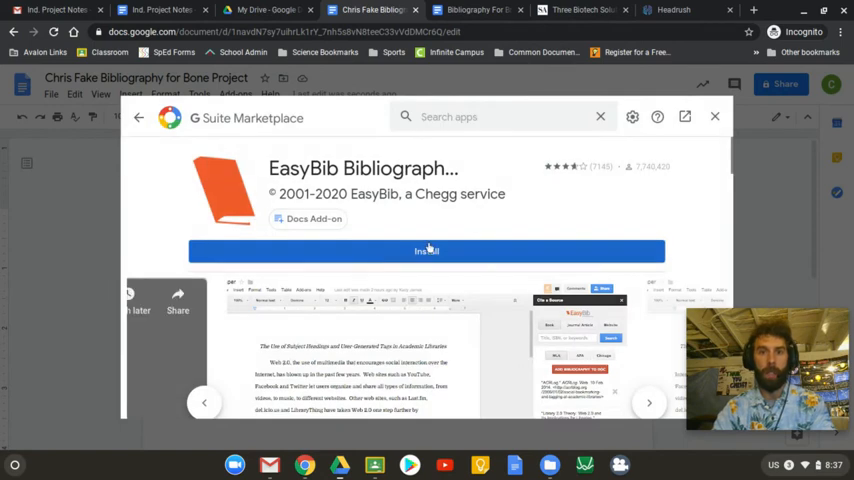
Step: Install EasyBib with the student account, granting permissions and dismissing the confirmation
{"action": "left_click", "coordinate": [426, 251]}
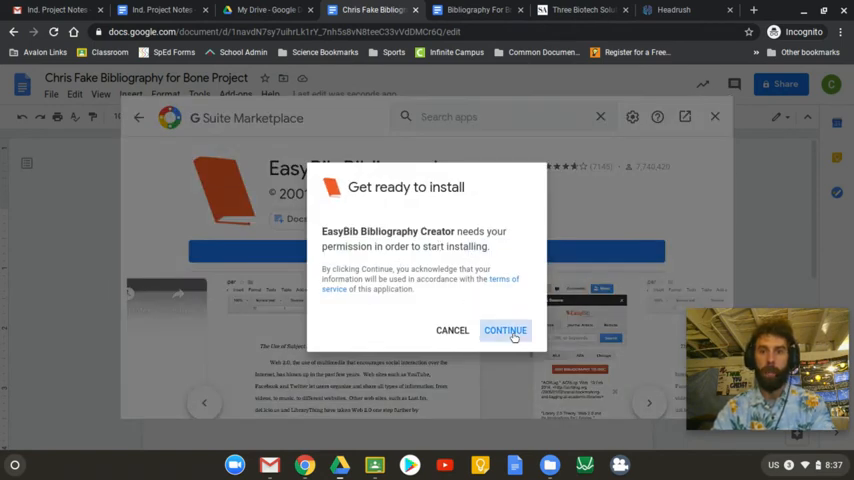
{"action": "left_click", "coordinate": [505, 330]}
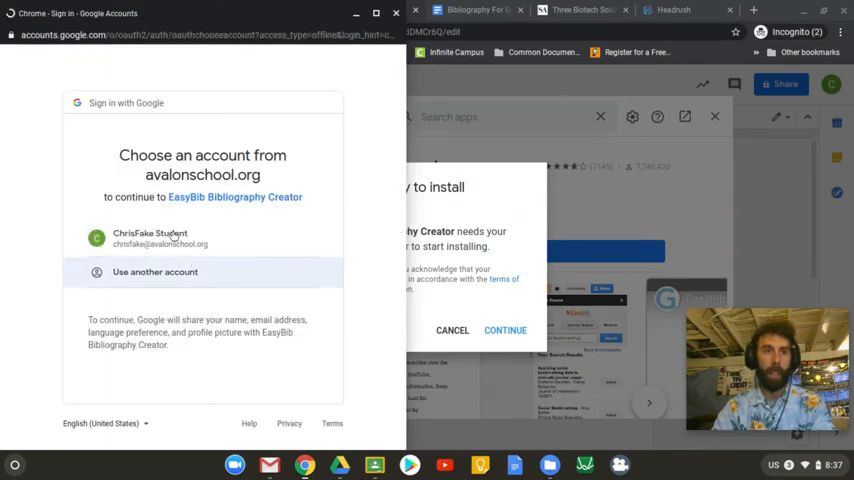
{"action": "left_click", "coordinate": [150, 238]}
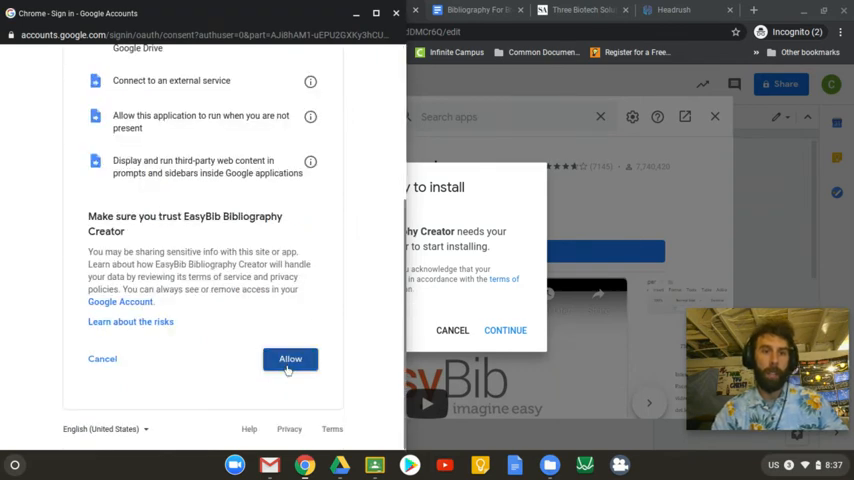
{"action": "left_click", "coordinate": [290, 358]}
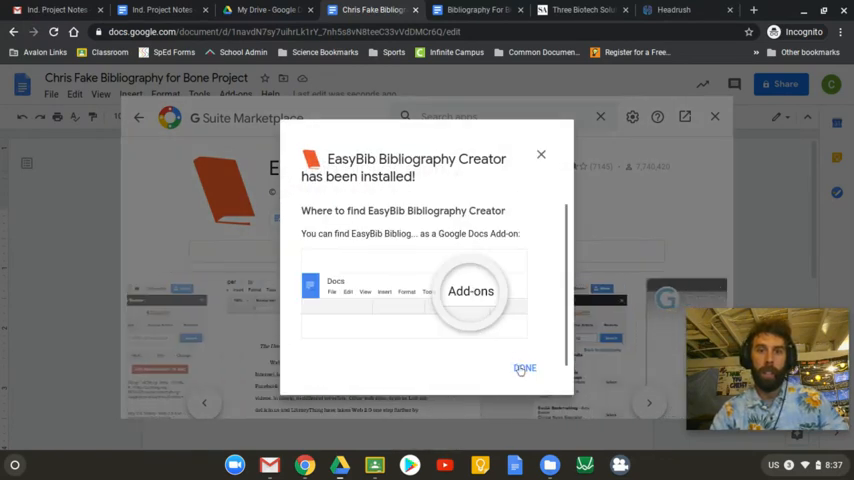
{"action": "left_click", "coordinate": [523, 367]}
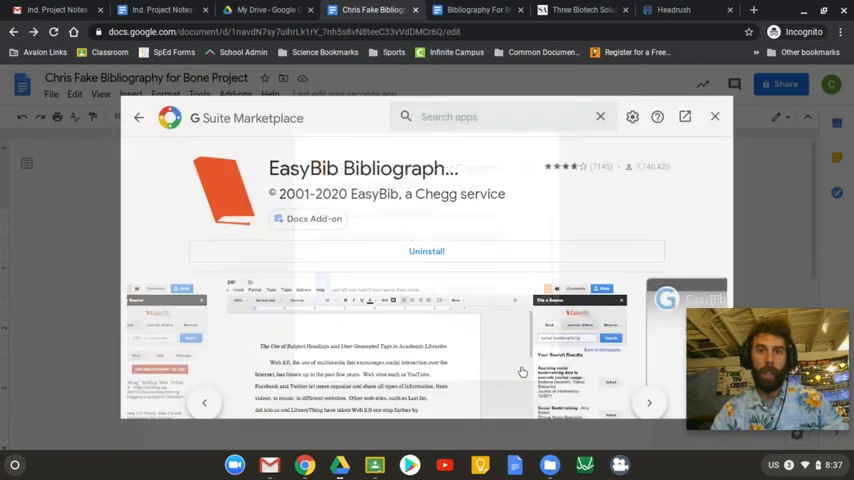
{"action": "mouse_move", "coordinate": [715, 116]}
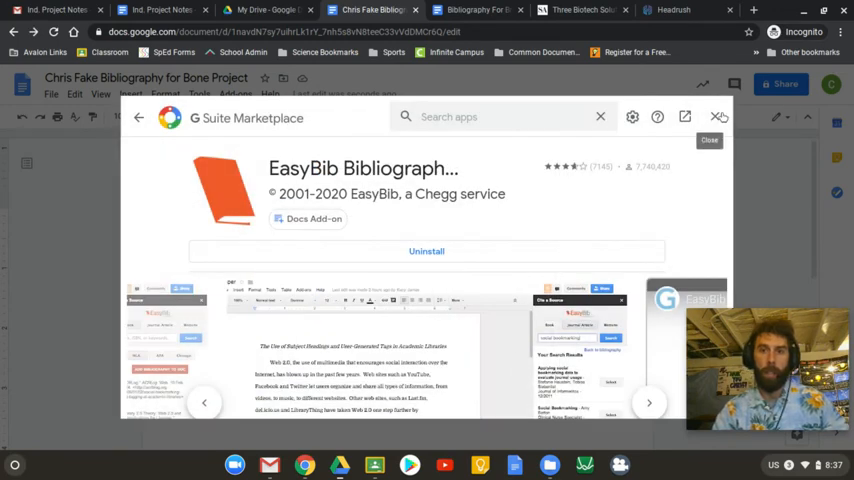
Step: Close the Marketplace and open EasyBib's Manage Bibliography 'Cite a Source' sidebar
{"action": "left_click", "coordinate": [744, 116]}
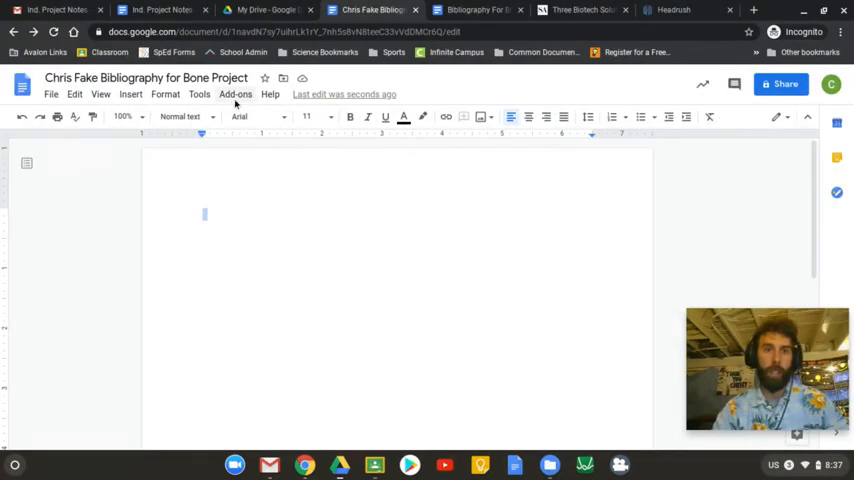
{"action": "left_click", "coordinate": [235, 94]}
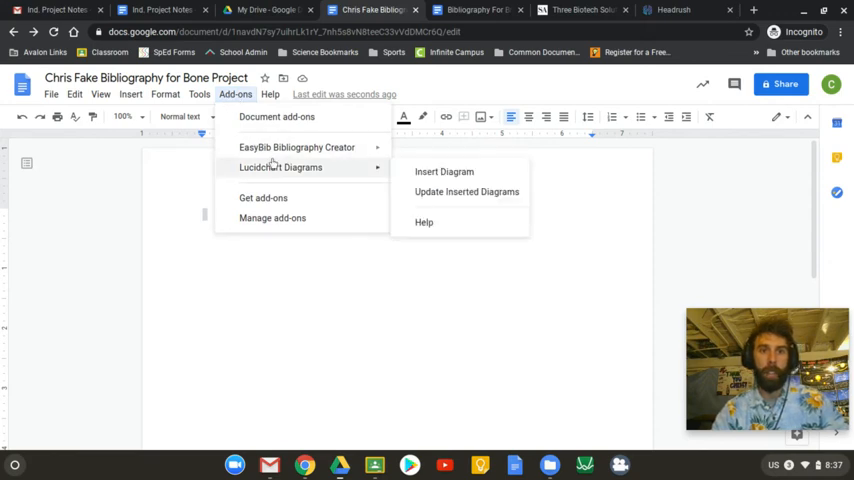
{"action": "mouse_move", "coordinate": [296, 147]}
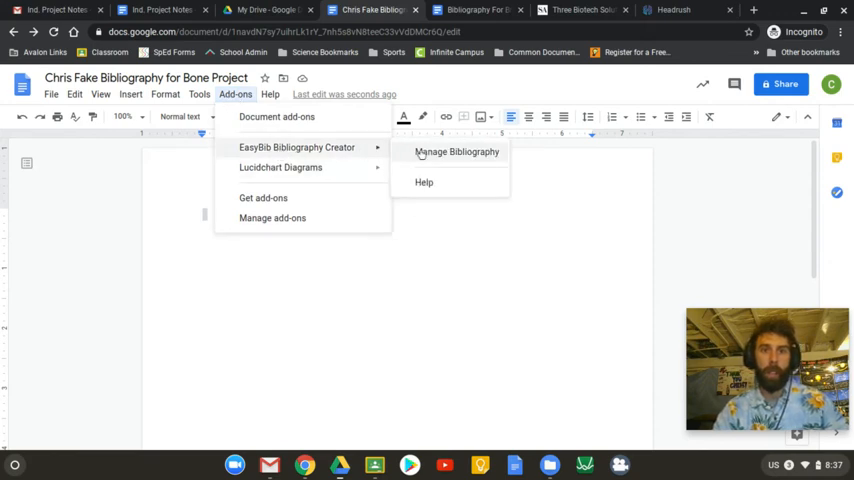
{"action": "left_click", "coordinate": [455, 151]}
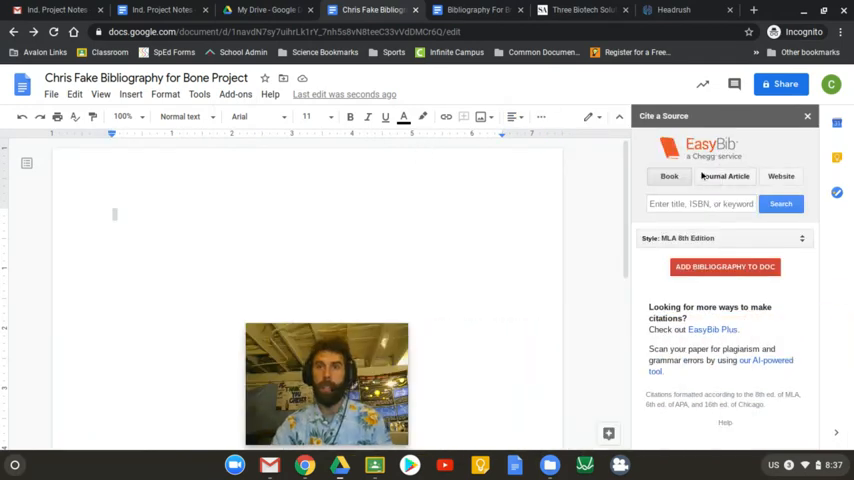
{"action": "mouse_move", "coordinate": [590, 9]}
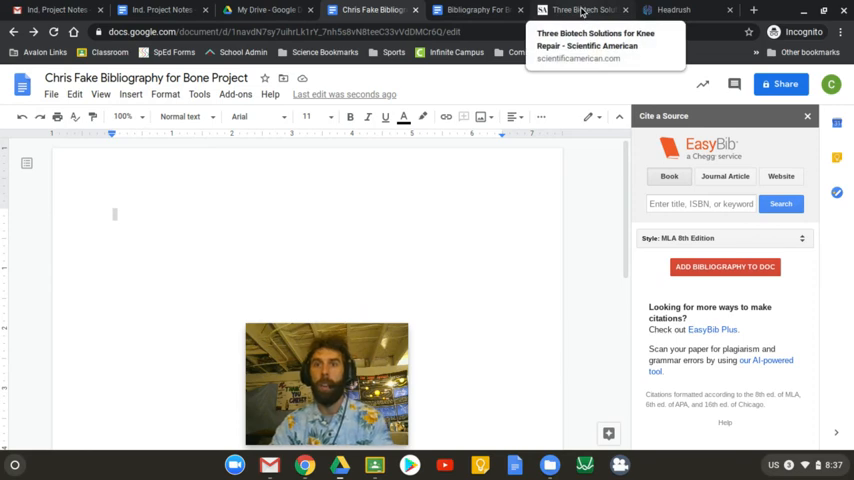
Step: Switch to the 'Three Biotech Solutions for Knee Repair' article tab and scroll through it
{"action": "left_click", "coordinate": [585, 10]}
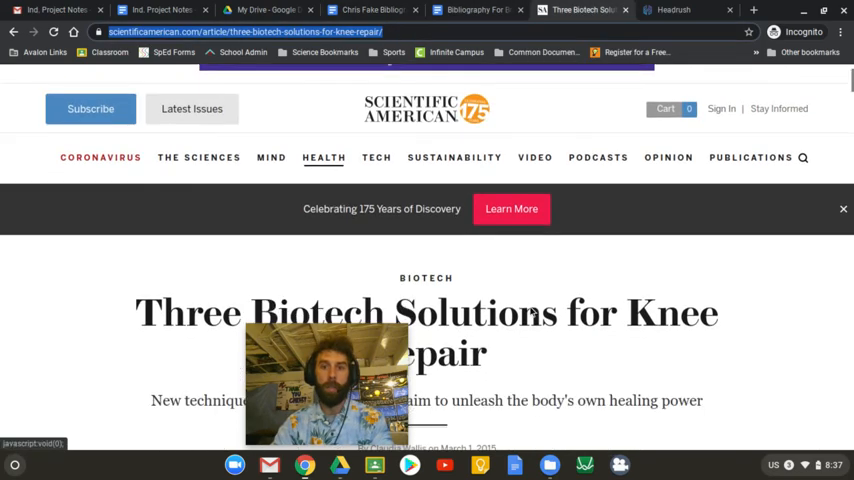
{"action": "scroll", "scroll_direction": "down", "scroll_amount": 3}
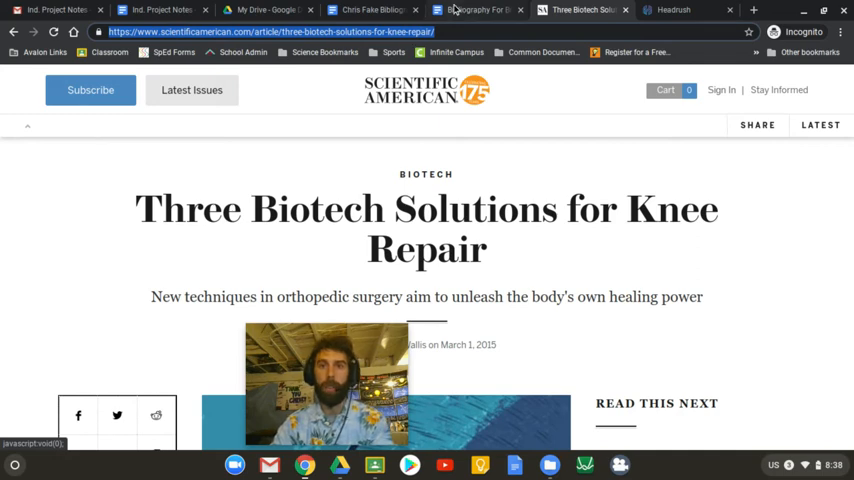
{"action": "mouse_move", "coordinate": [385, 9]}
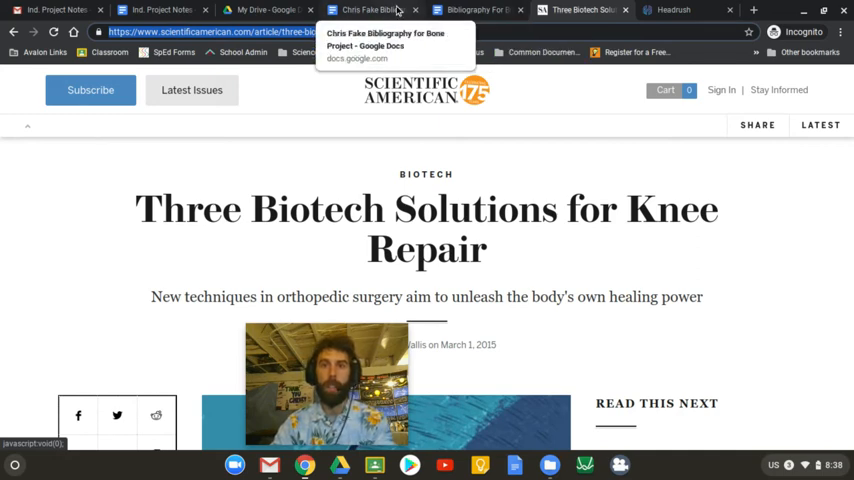
Step: Back in Docs, browse EasyBib's Book, Journal and Website tabs and search the pasted article URL
{"action": "left_click", "coordinate": [382, 11]}
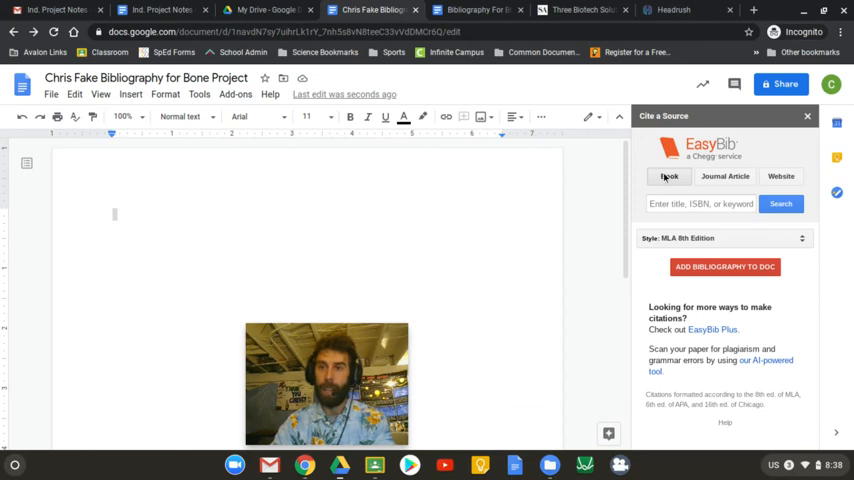
{"action": "left_click", "coordinate": [725, 176]}
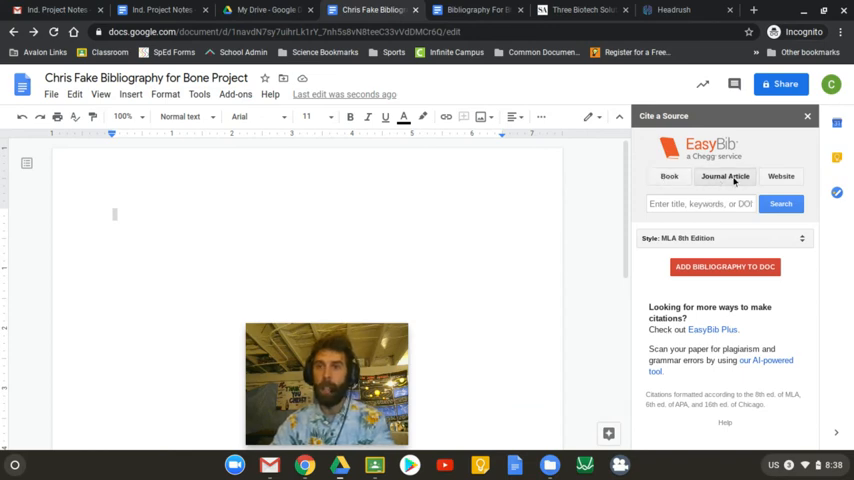
{"action": "left_click", "coordinate": [781, 176]}
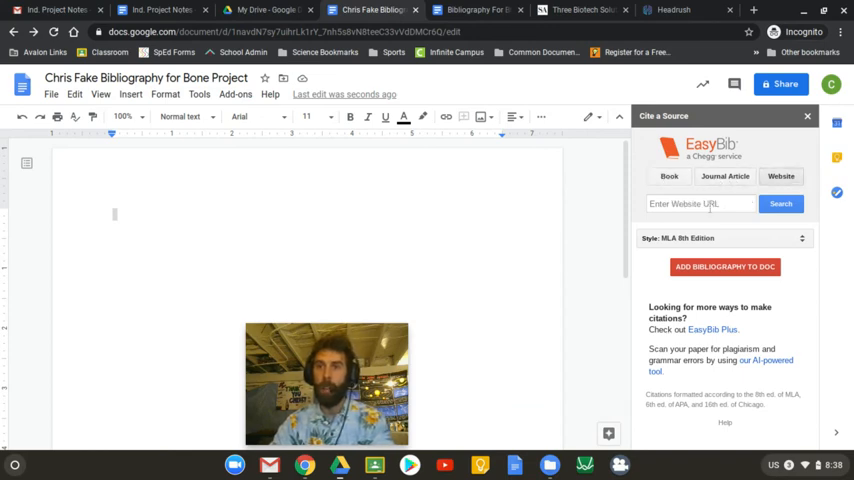
{"action": "left_click", "coordinate": [725, 176]}
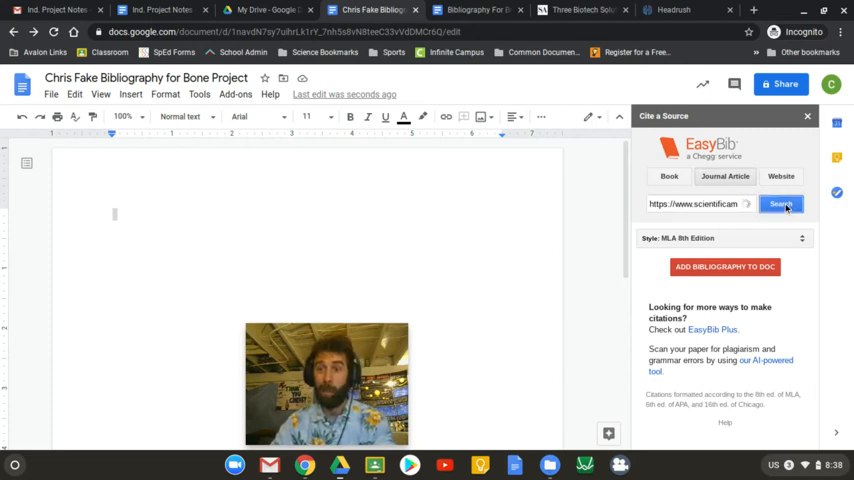
{"action": "left_click", "coordinate": [781, 206]}
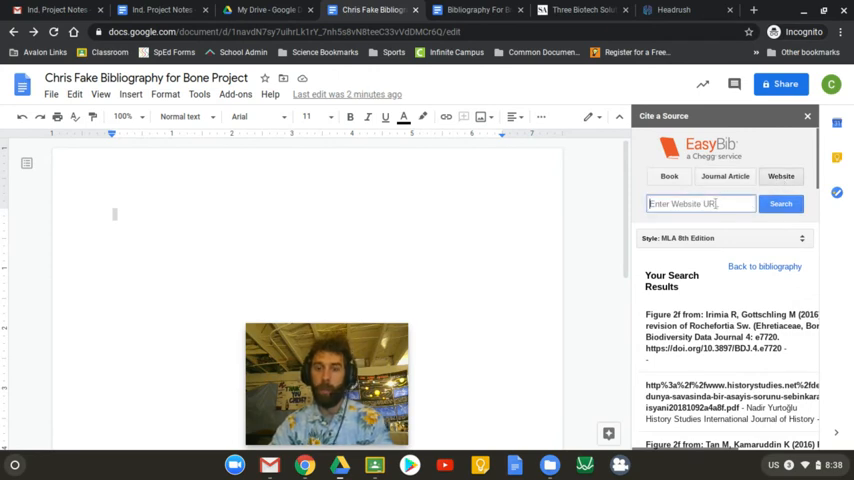
{"action": "left_click", "coordinate": [781, 204]}
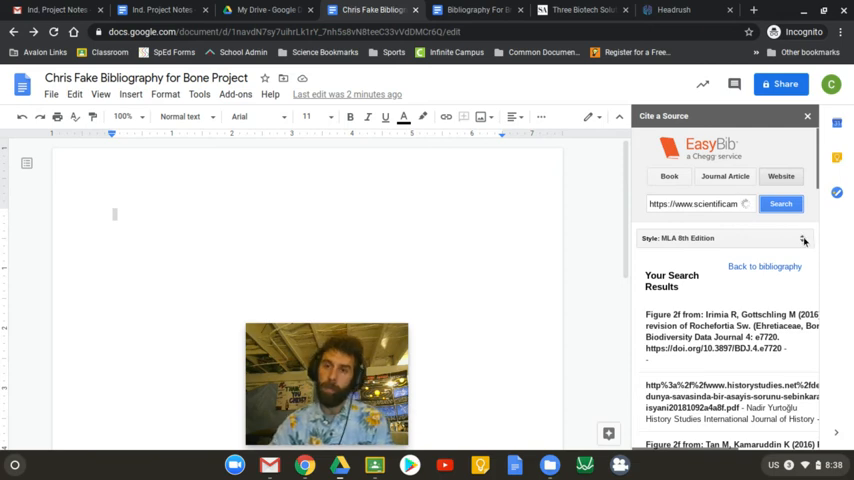
Step: Switch EasyBib to APA, search the URL, select the knee-repair article and add the bibliography
{"action": "left_click", "coordinate": [782, 204]}
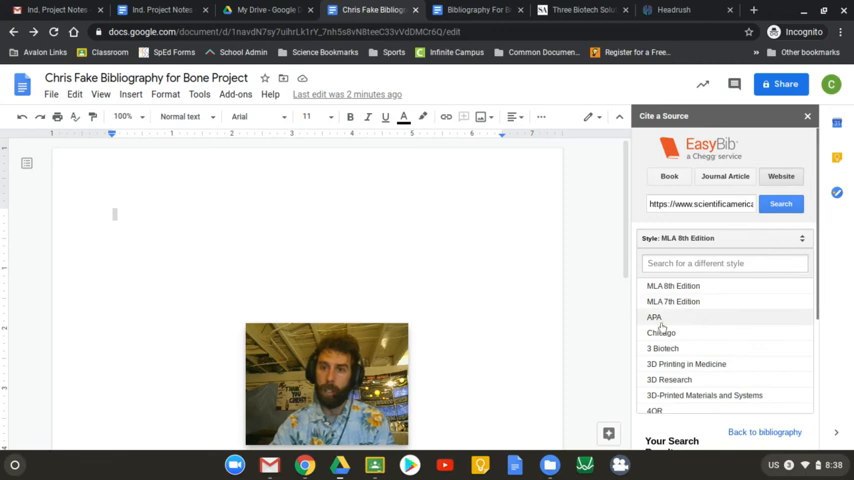
{"action": "left_click", "coordinate": [654, 317]}
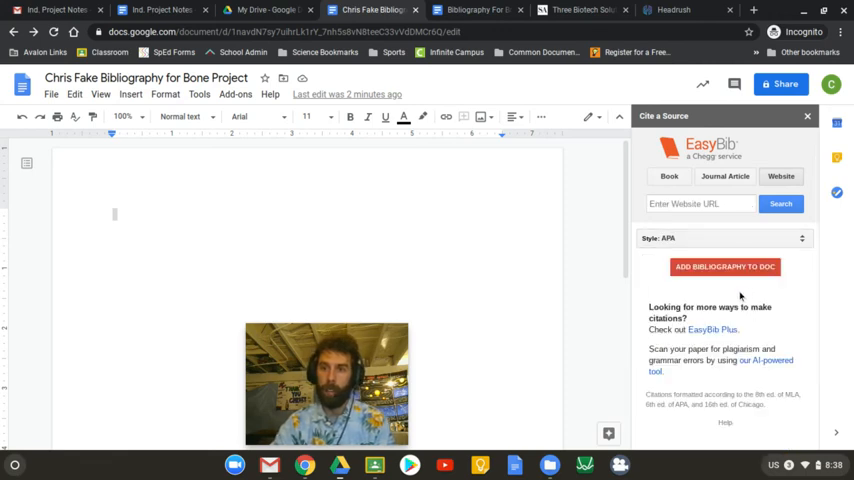
{"action": "left_click", "coordinate": [700, 204]}
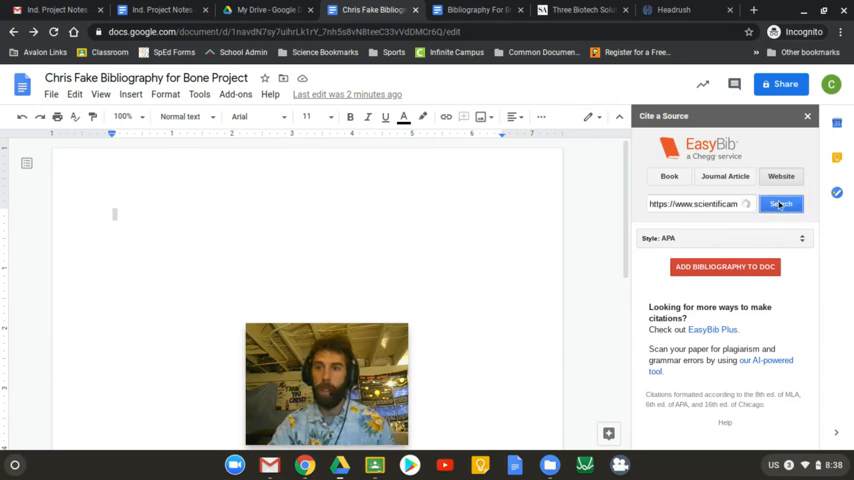
{"action": "left_click", "coordinate": [781, 204]}
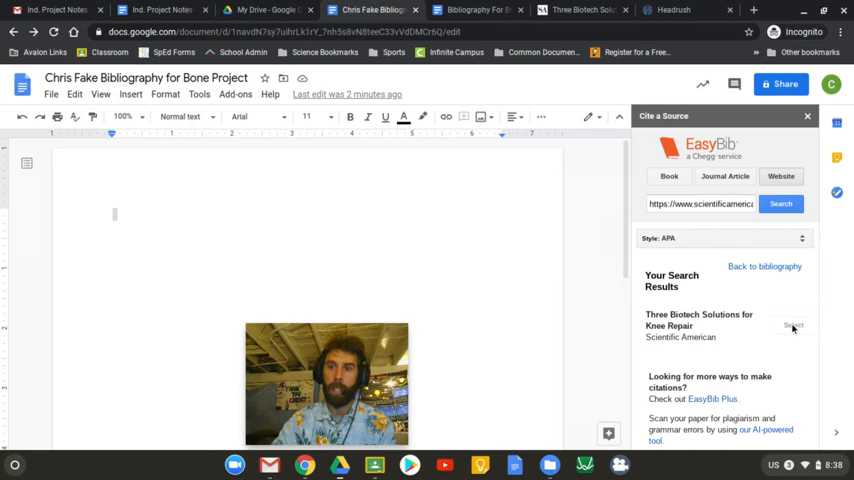
{"action": "left_click", "coordinate": [791, 327]}
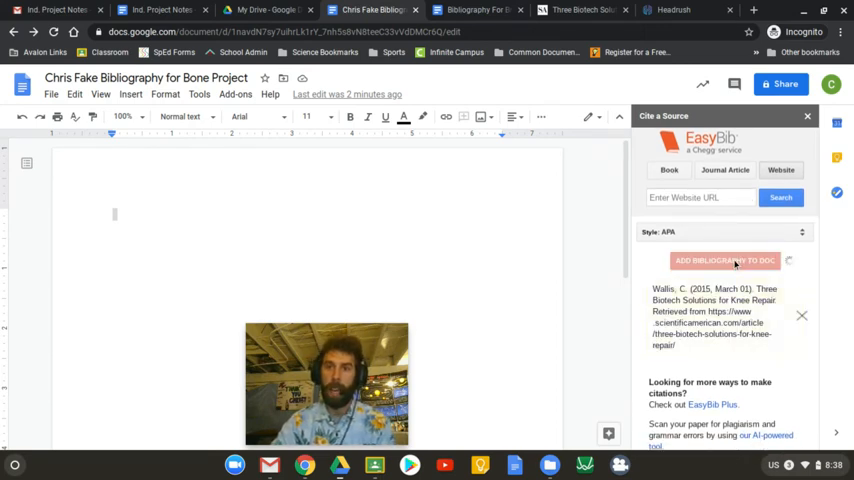
{"action": "left_click", "coordinate": [726, 260]}
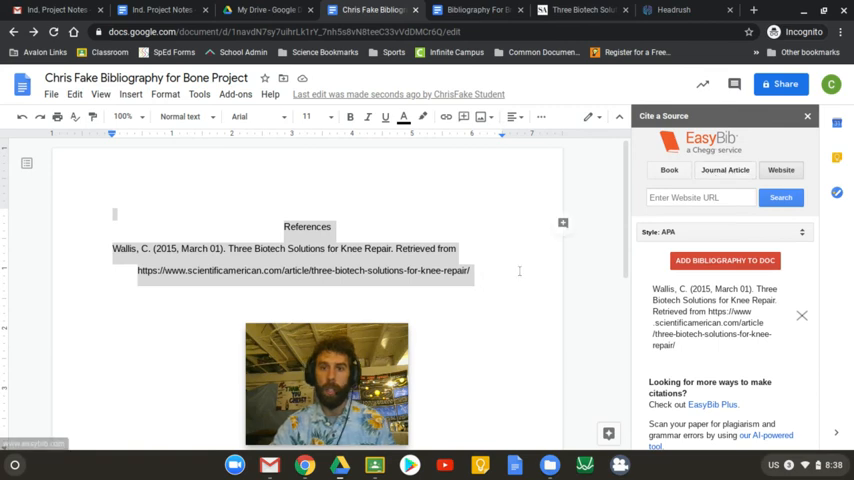